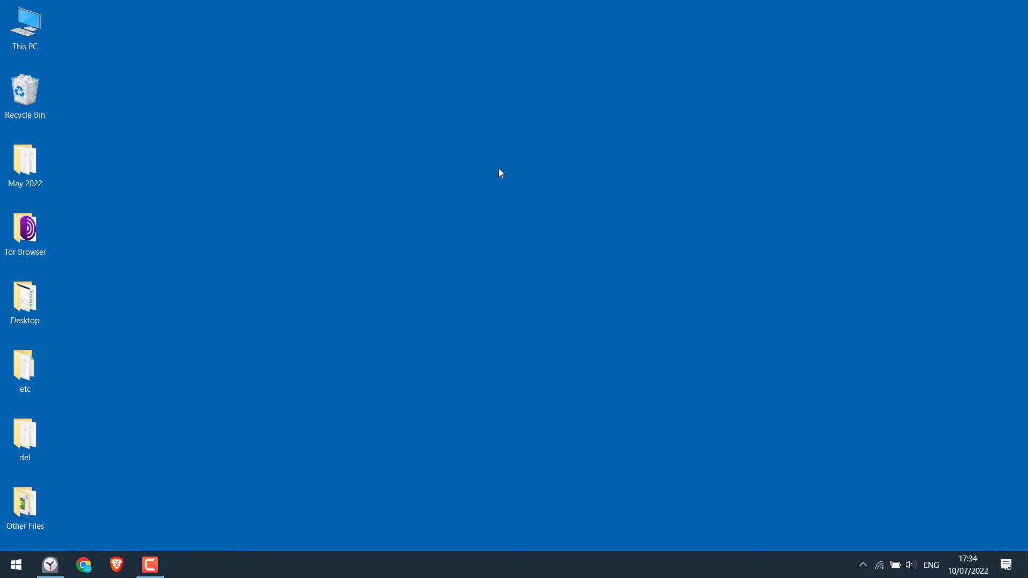
Step: Search the Start menu for 'snip &' to find Snip & Sketch
click(15, 565)
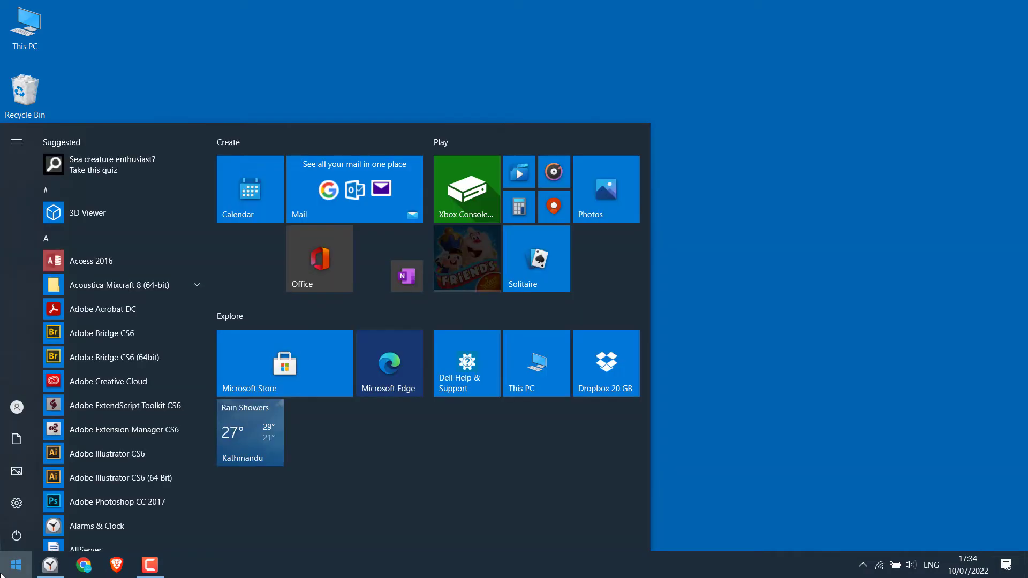
text(snip & Sketch)
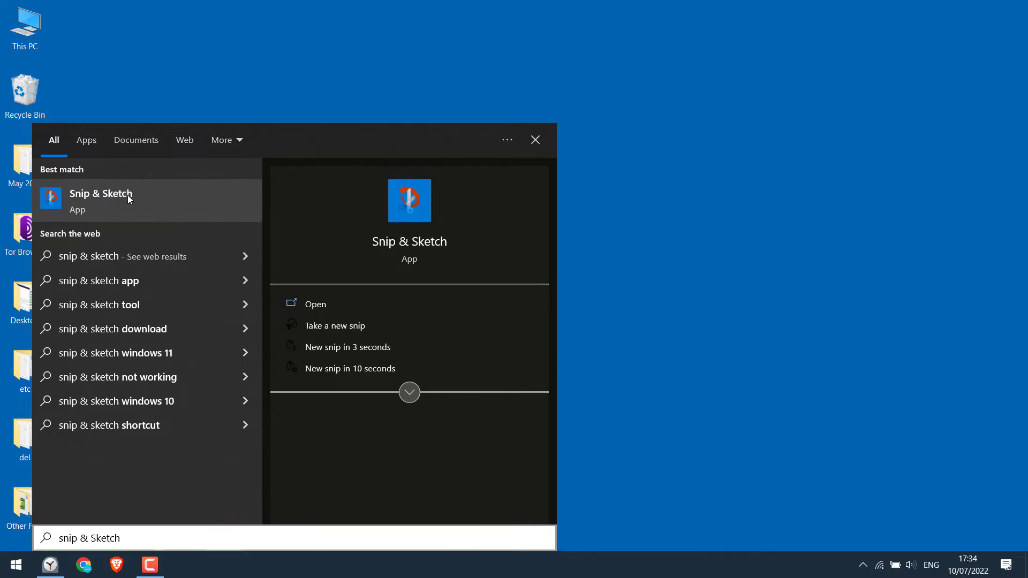
Step: Launch Snip & Sketch from the best-match search result
click(101, 201)
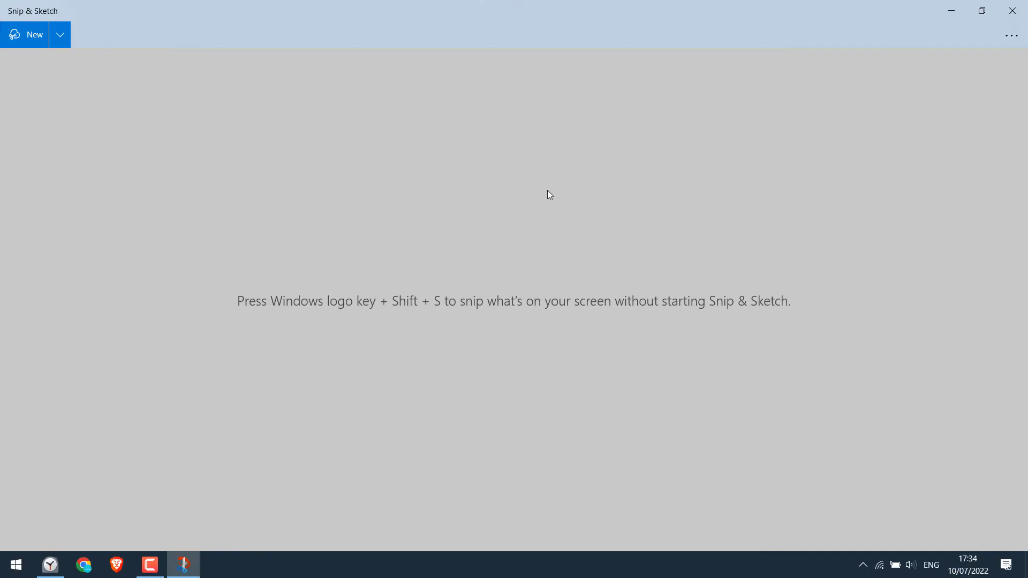
mouse_move(385, 313)
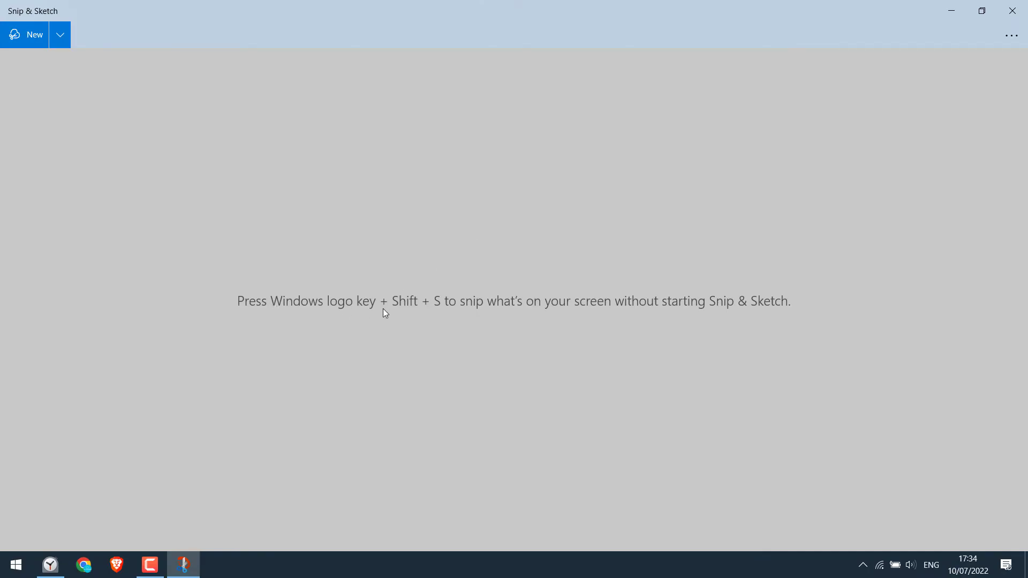
mouse_move(443, 314)
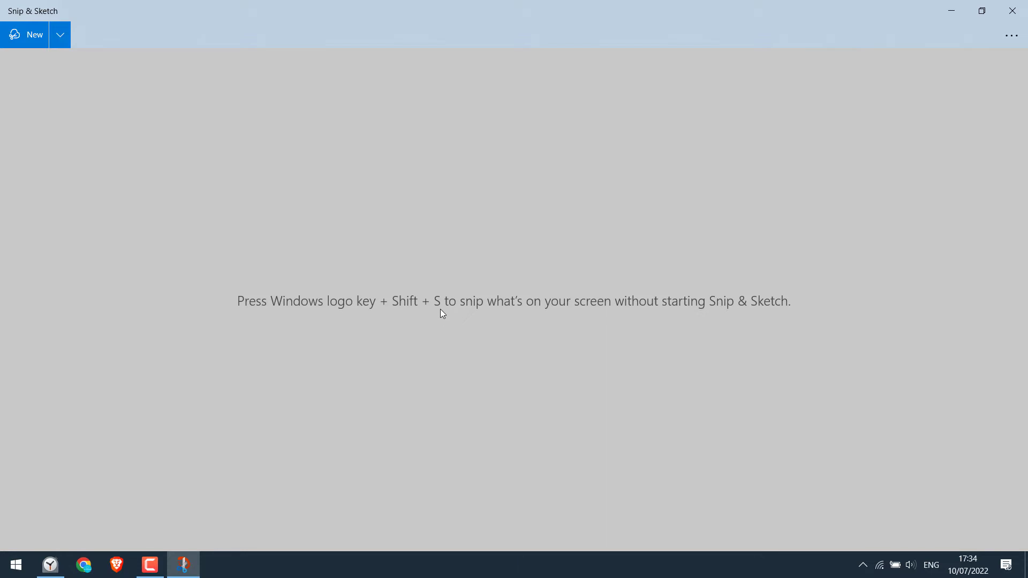
mouse_move(614, 322)
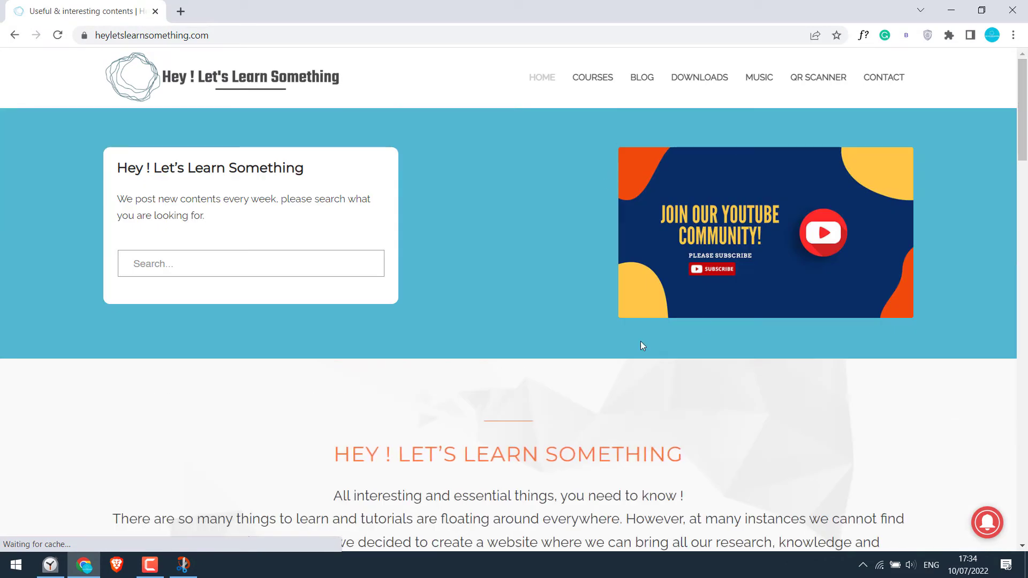
mouse_move(665, 207)
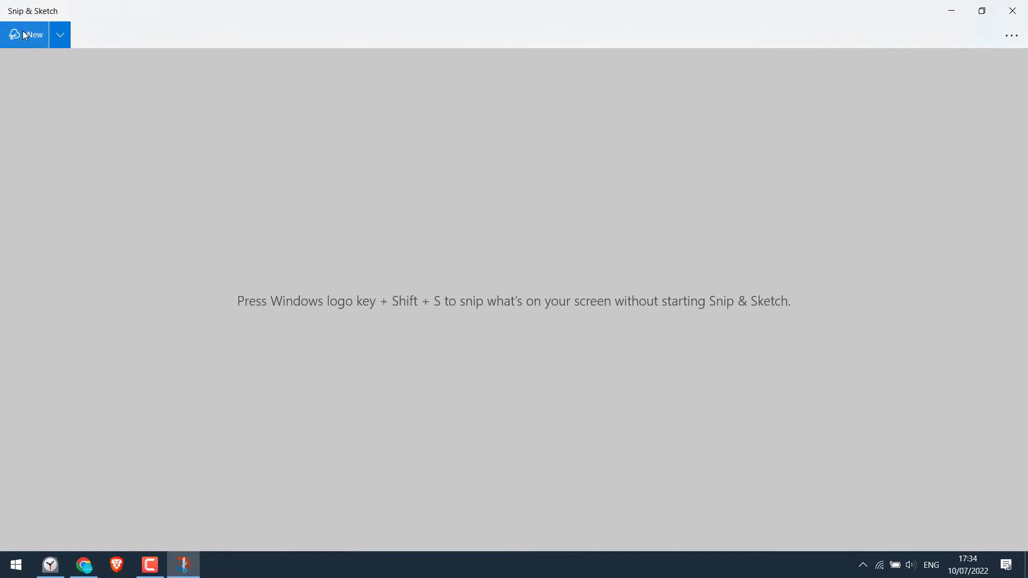
Step: Start a new snip in Rectangular Snip mode to capture the website banner
click(24, 34)
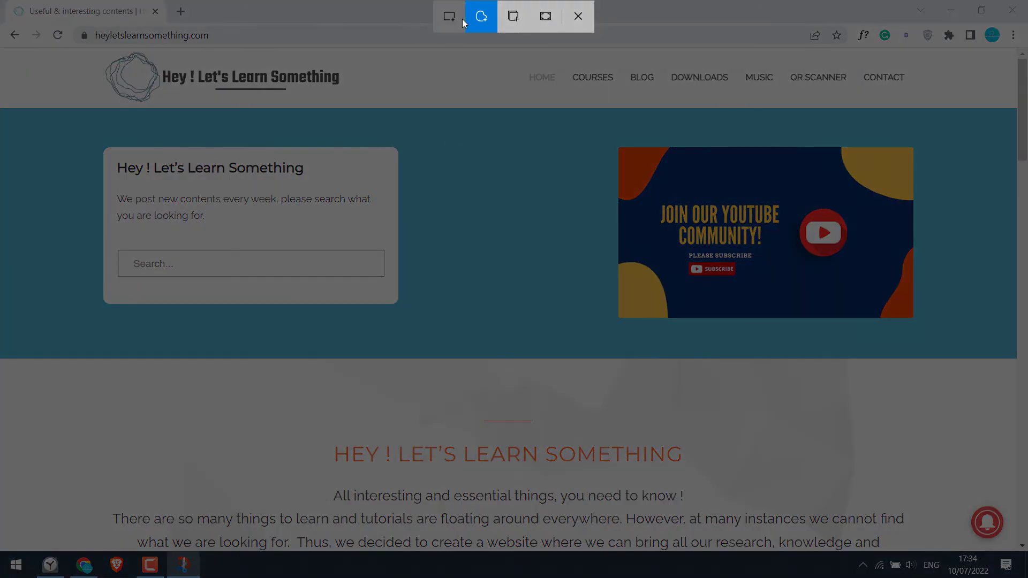
mouse_move(464, 37)
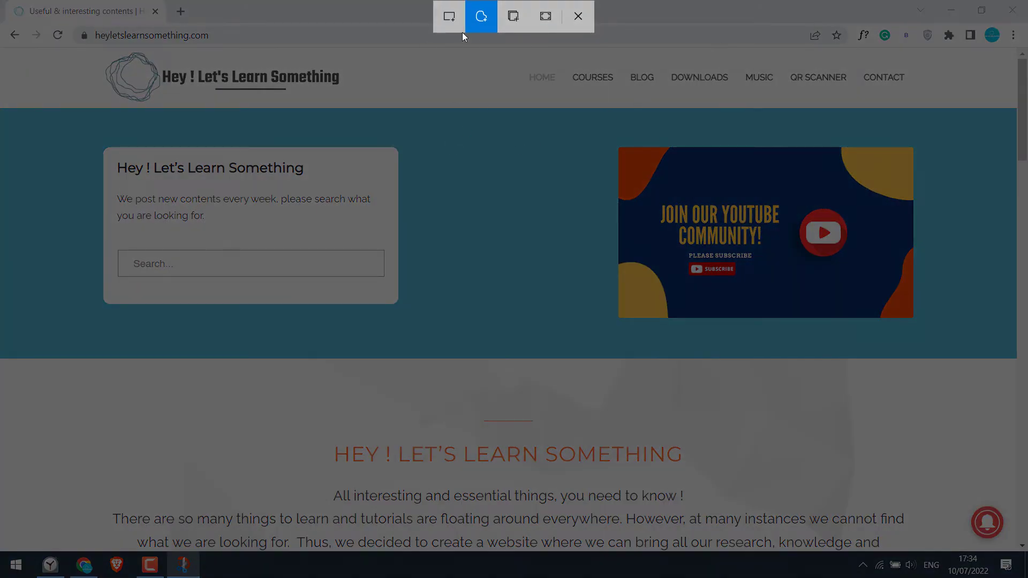
mouse_move(428, 3)
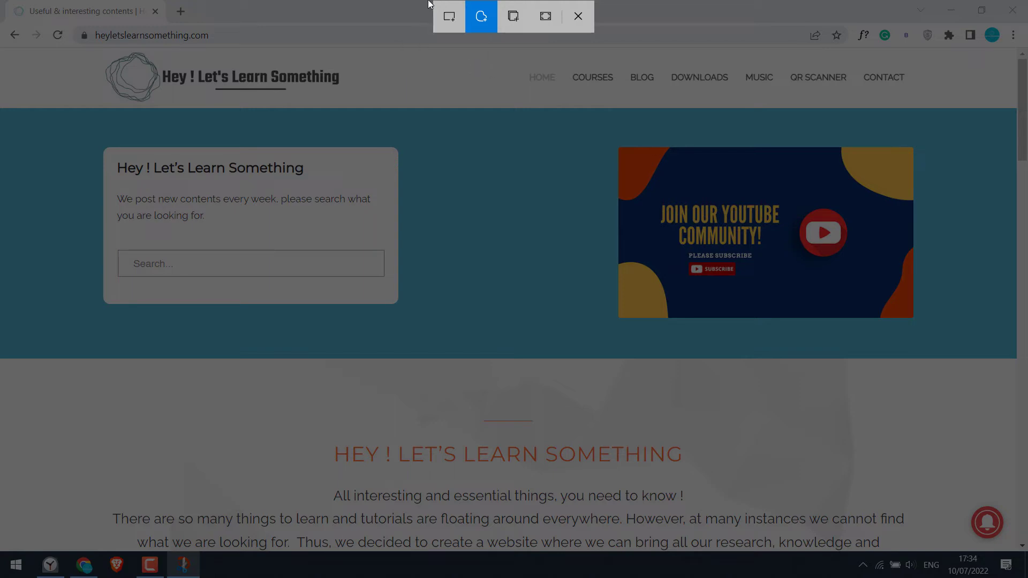
mouse_move(481, 17)
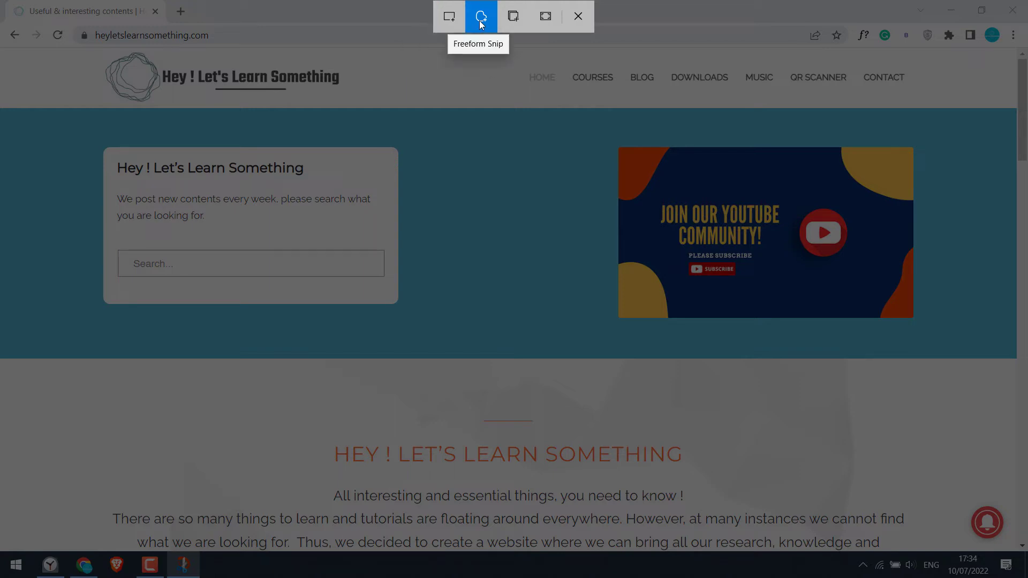
mouse_move(515, 20)
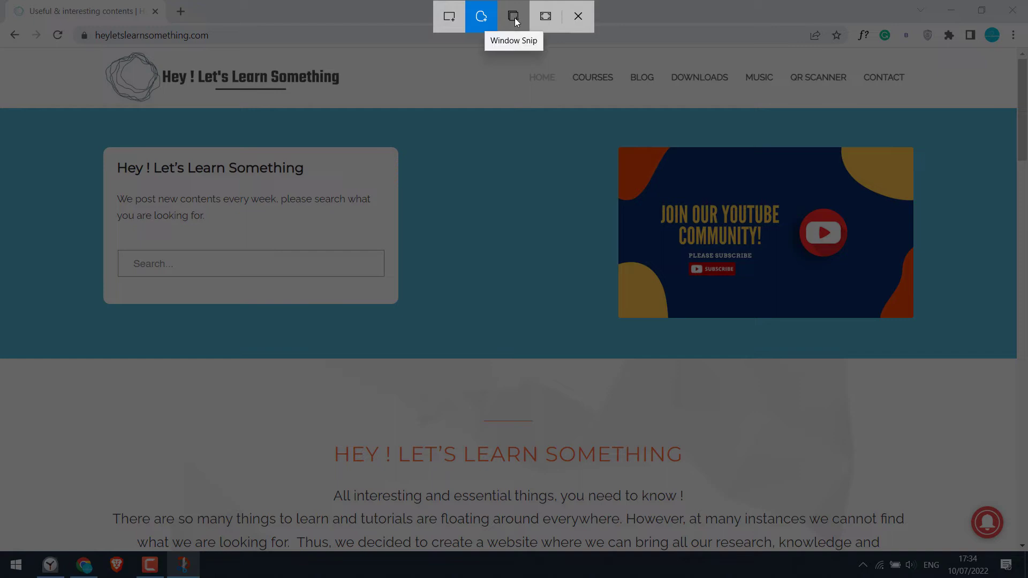
mouse_move(553, 21)
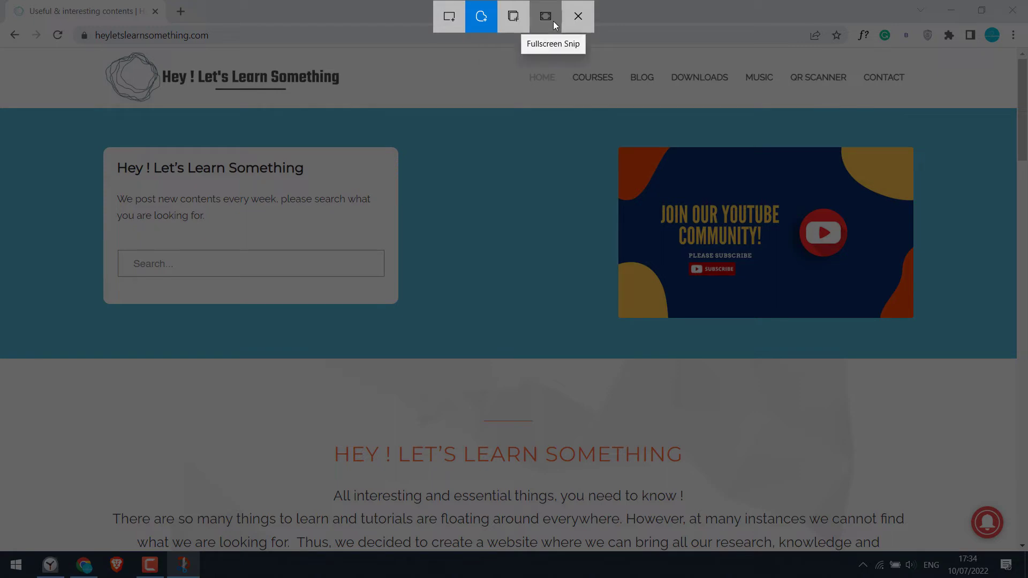
mouse_move(524, 66)
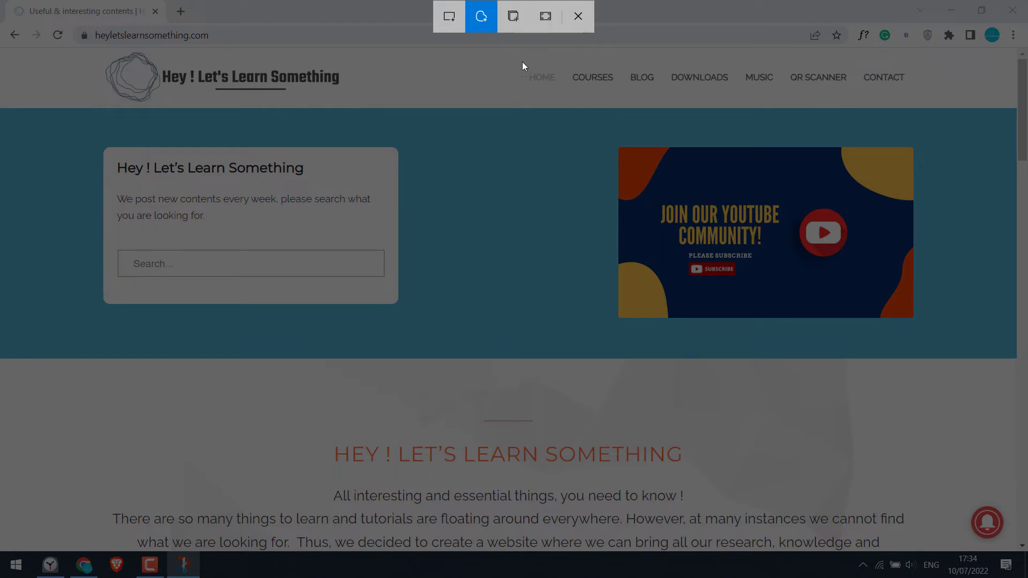
click(448, 16)
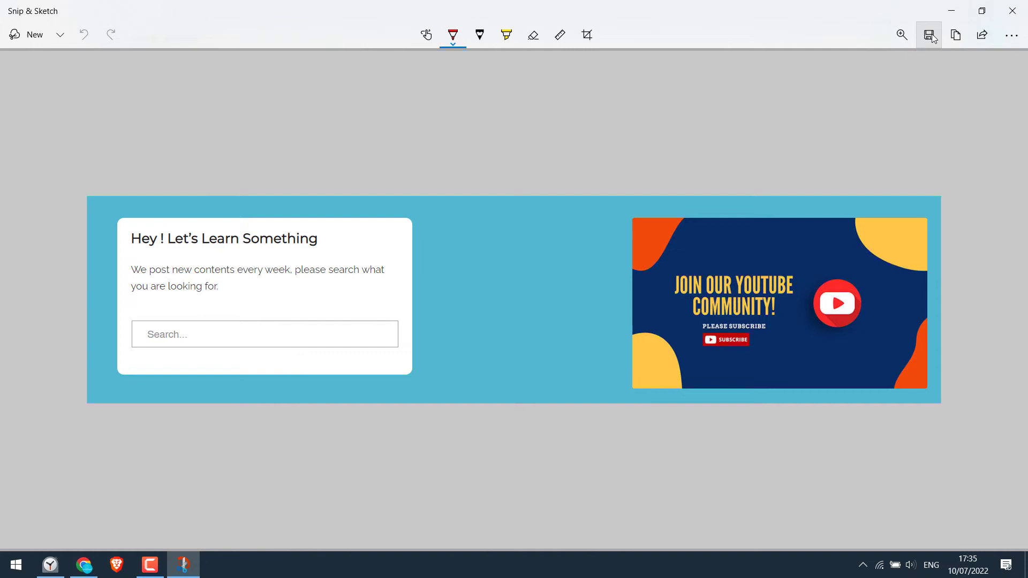
Step: Save the banner snip to the desktop as 'screenshot 1' and view it in Photos
click(929, 35)
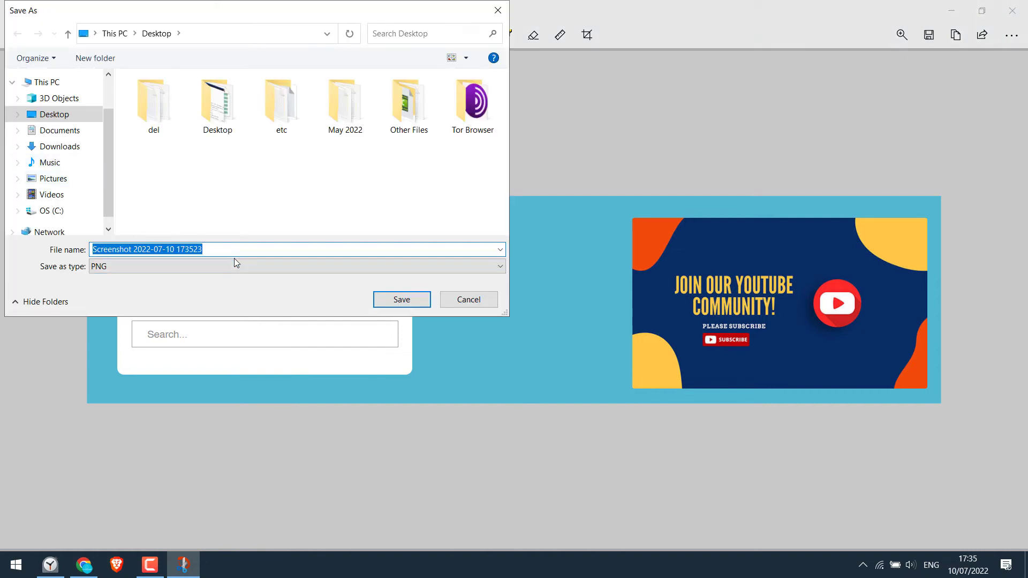
text(screen)
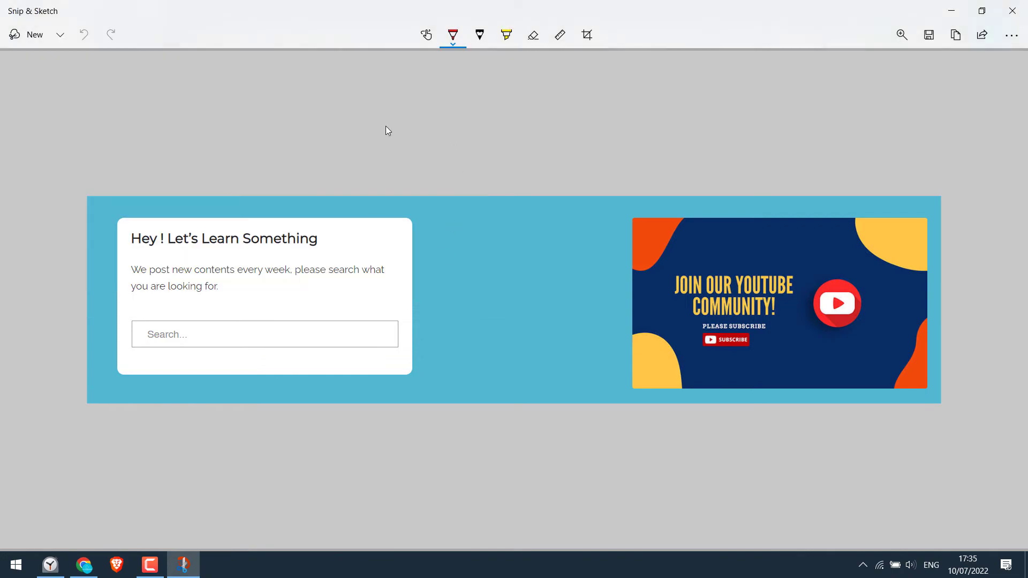
click(84, 565)
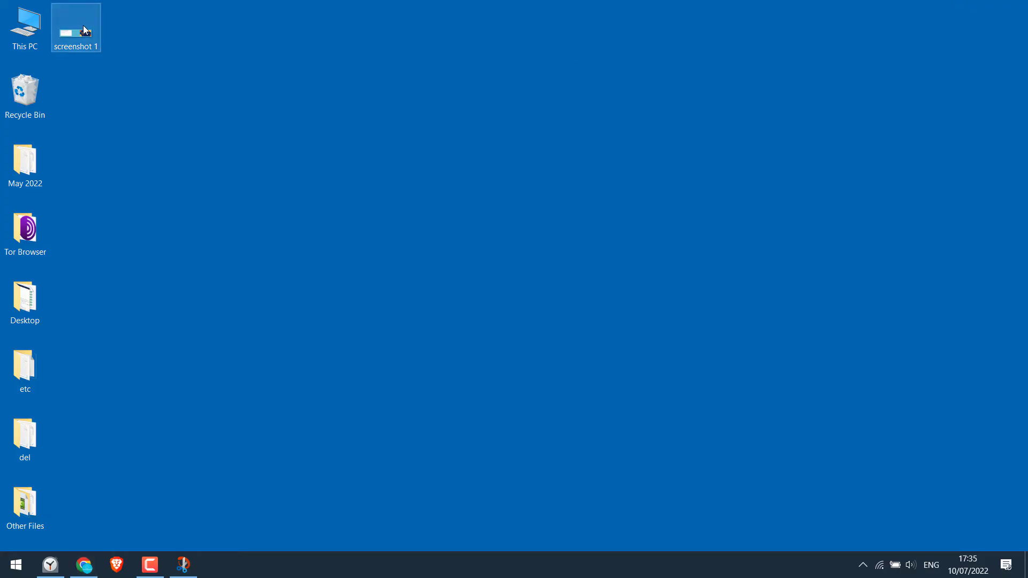
double_click(75, 23)
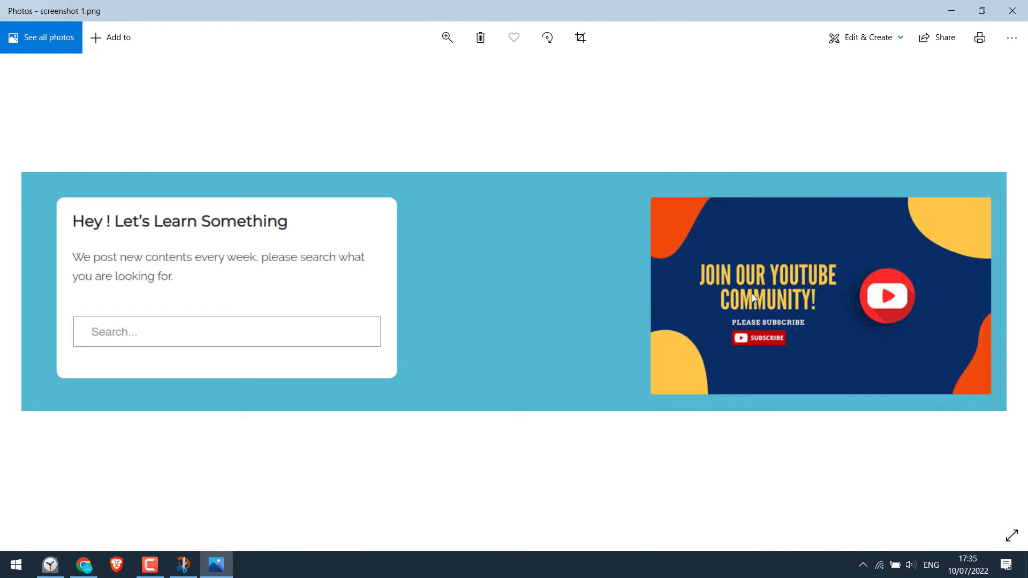
click(84, 565)
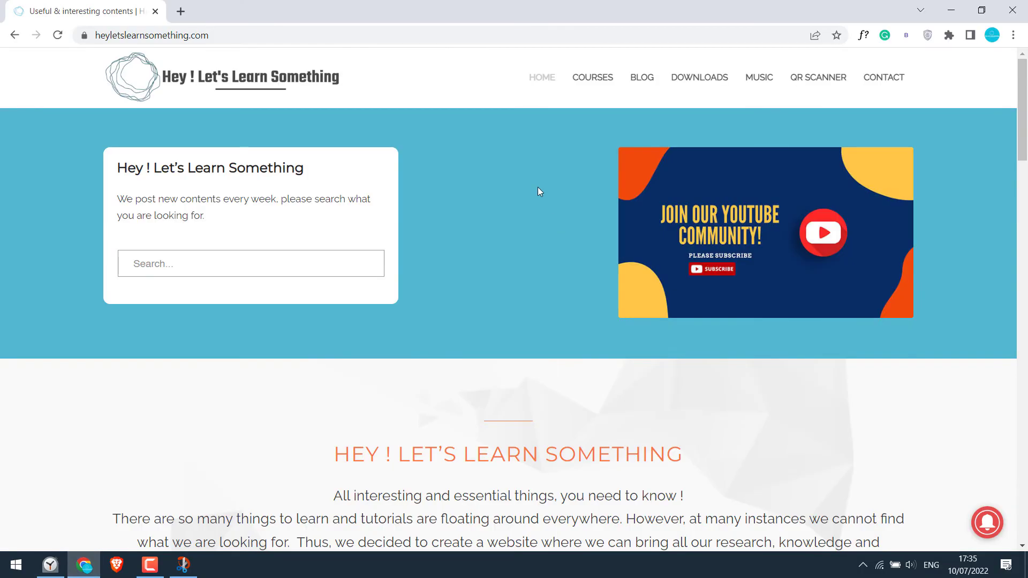
mouse_move(290, 328)
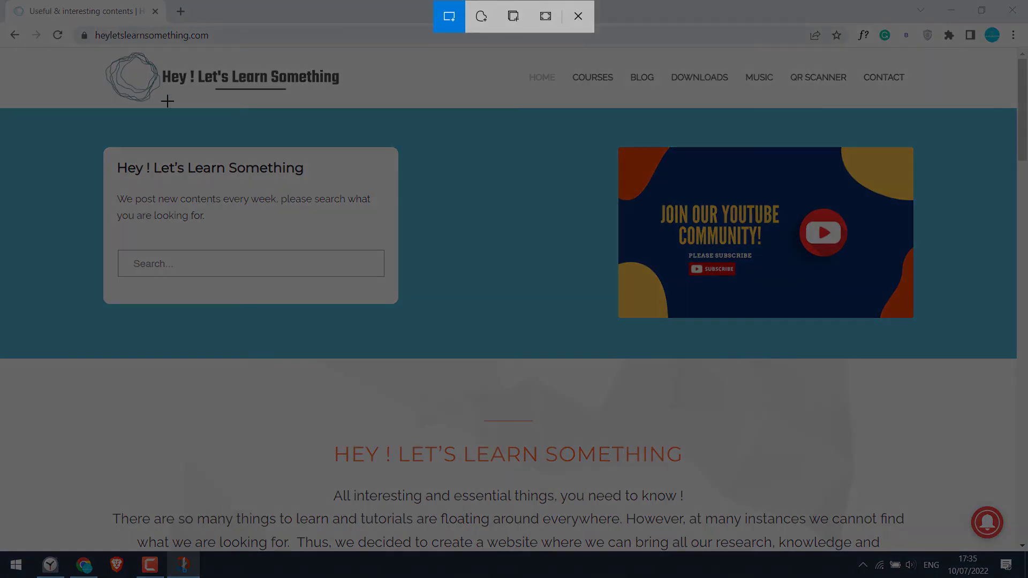
Step: Capture the website banner and heading with a Freeform Snip
click(481, 16)
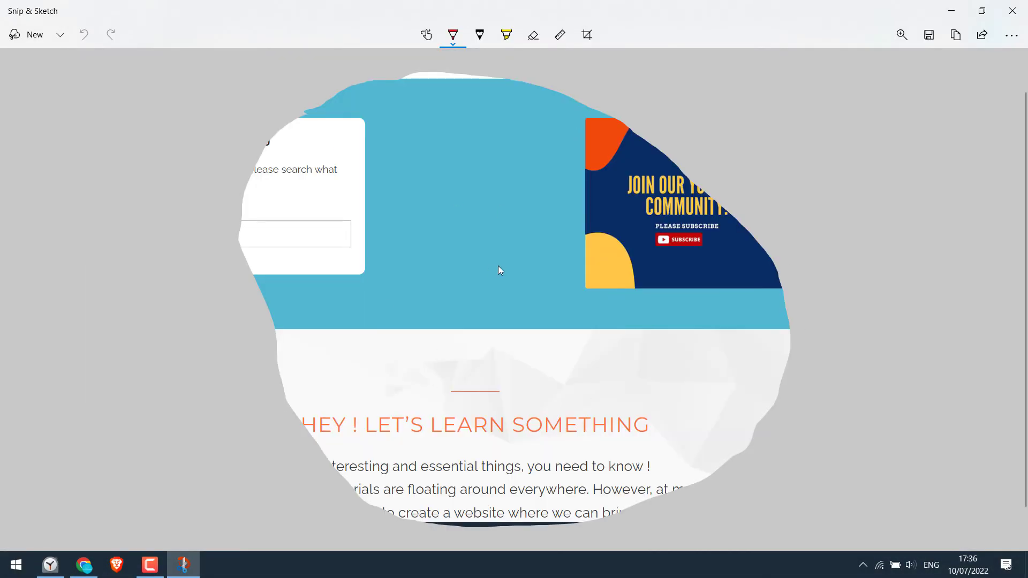
Step: Save the freeform snip to the desktop as 'screenshot 2'
click(929, 34)
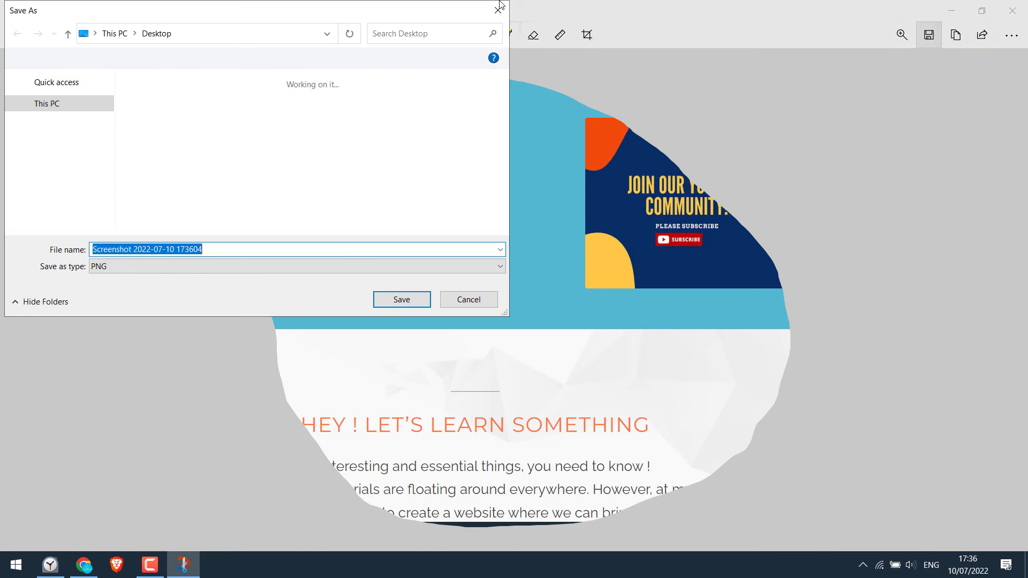
text(screenshot 2)
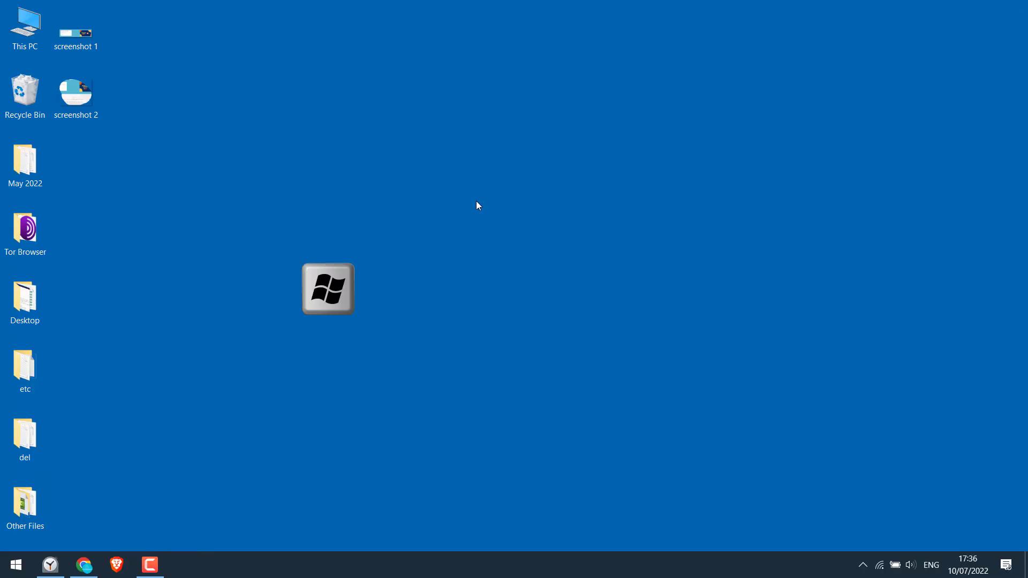
Step: Snip with Win+Shift+S, save the snip as '3', and open it in Photos
key(Win+Shift+S)
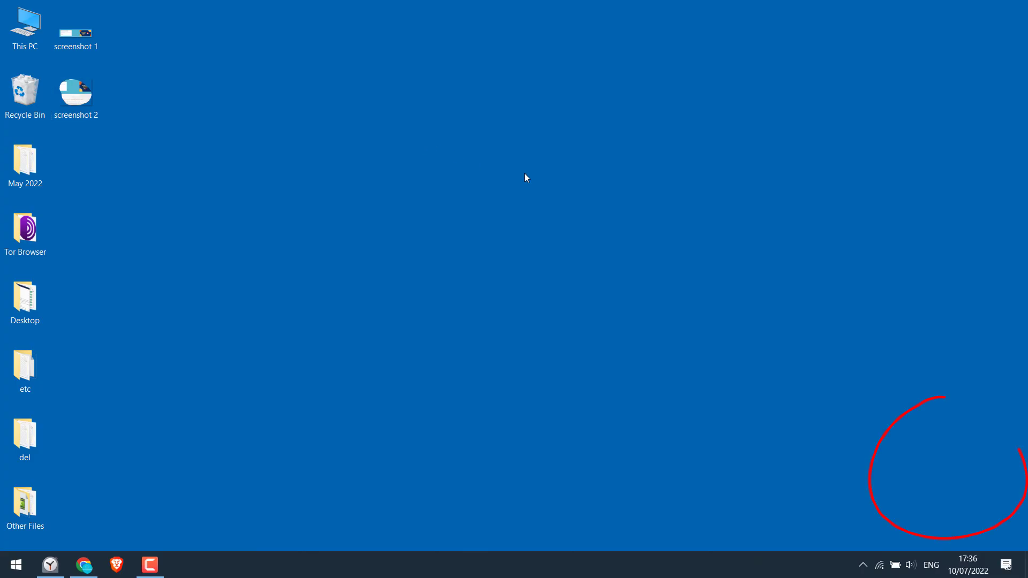
click(1013, 565)
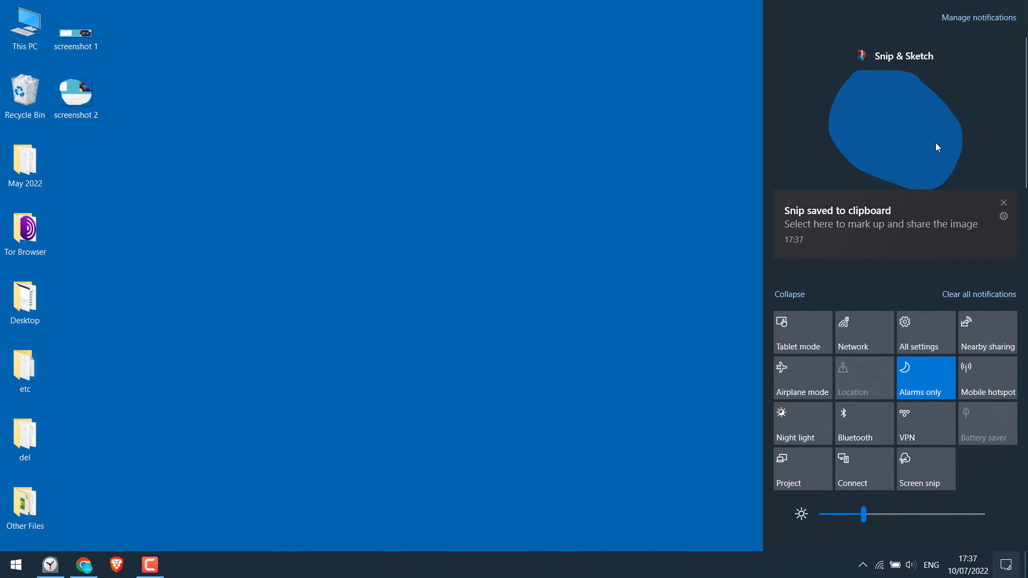
click(1003, 202)
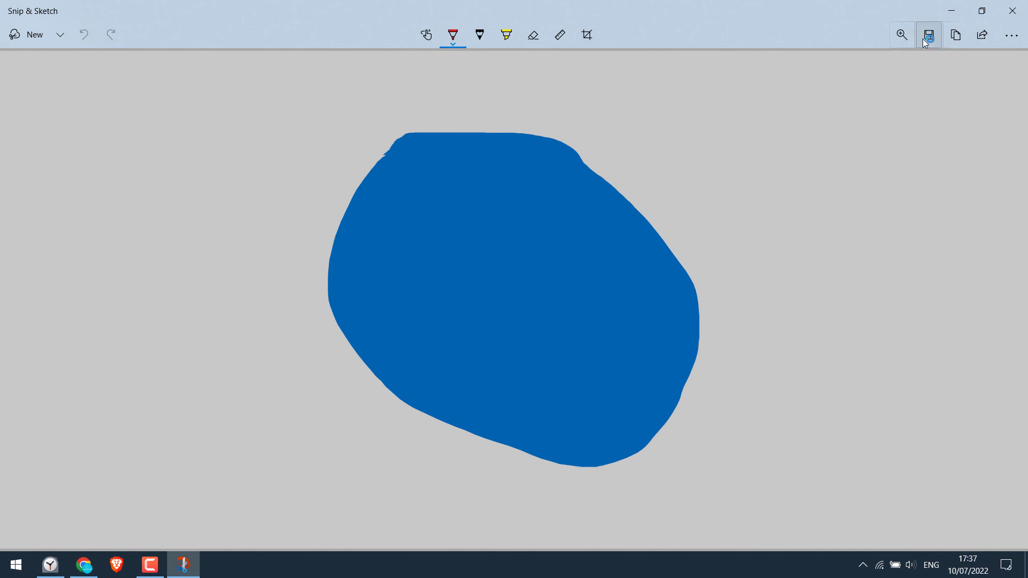
click(929, 34)
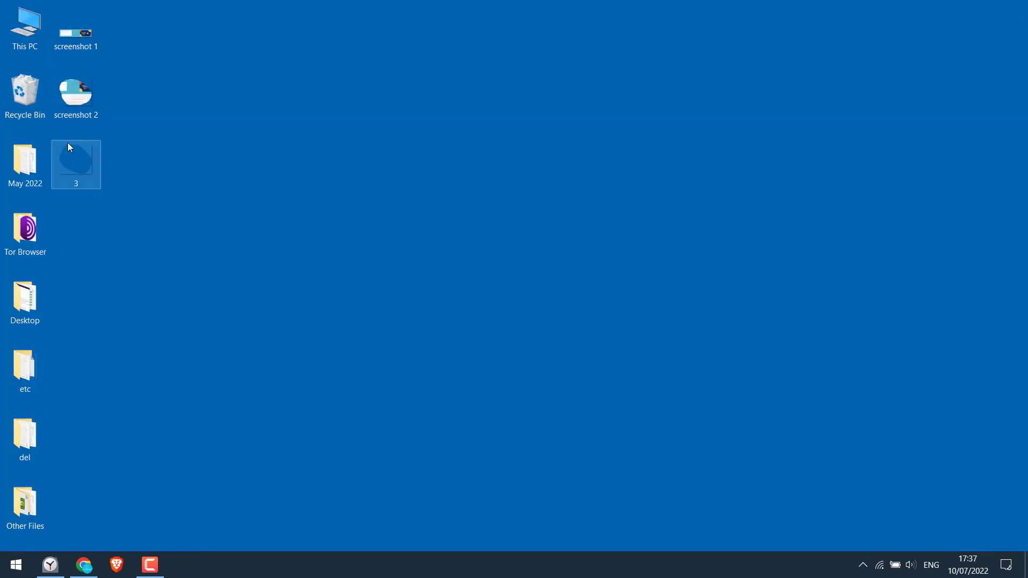
double_click(76, 161)
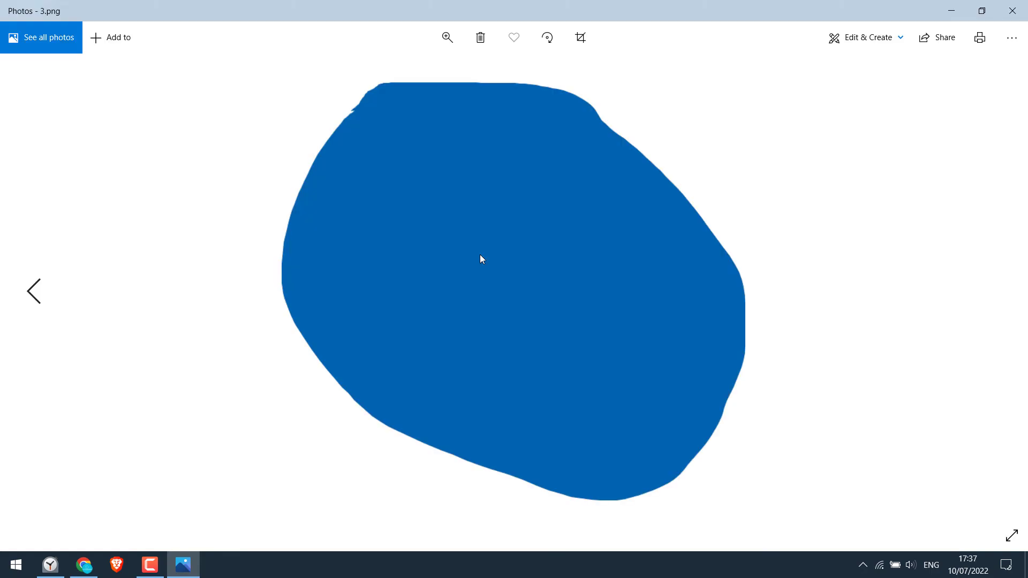